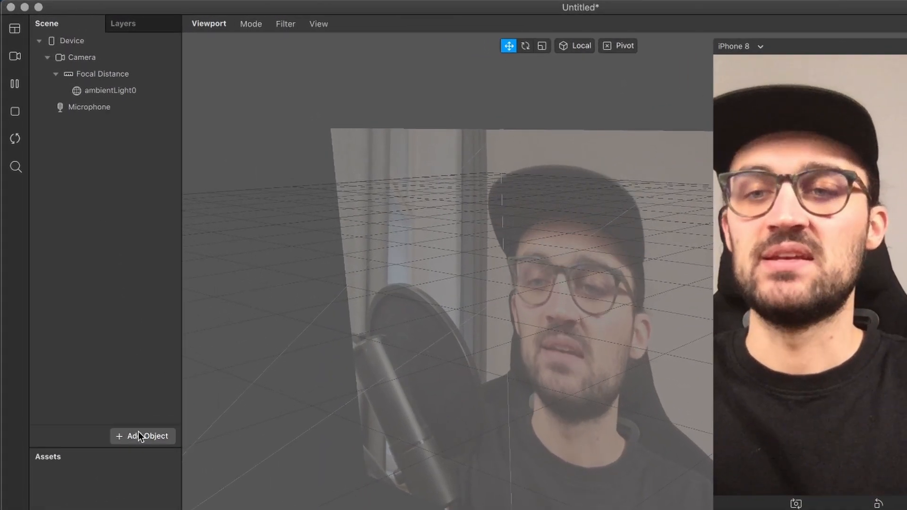
Add a 2D Text object and drag it down onto the centre of the face
click(142, 436)
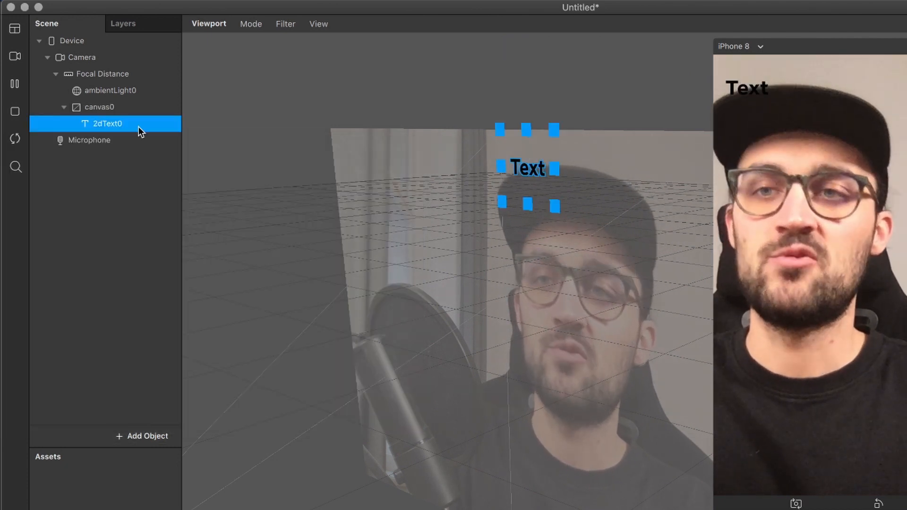
click(98, 107)
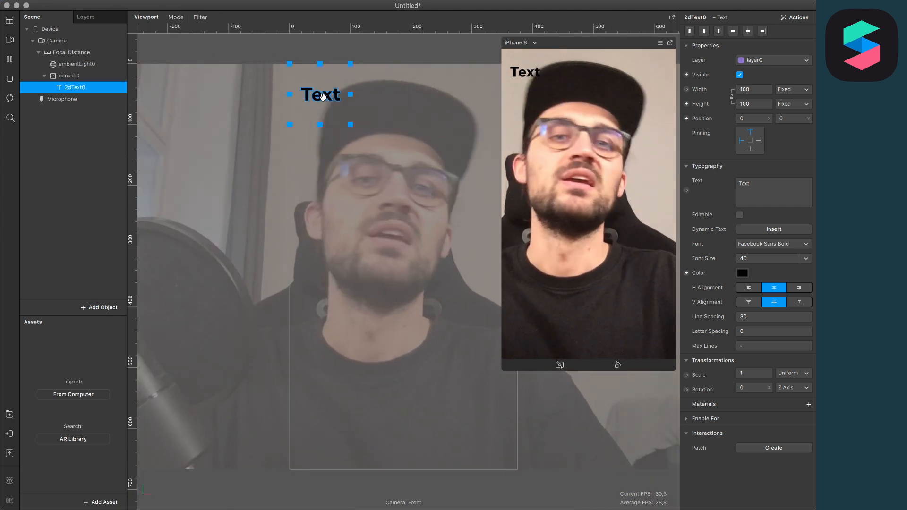
drag(320, 94, 384, 243)
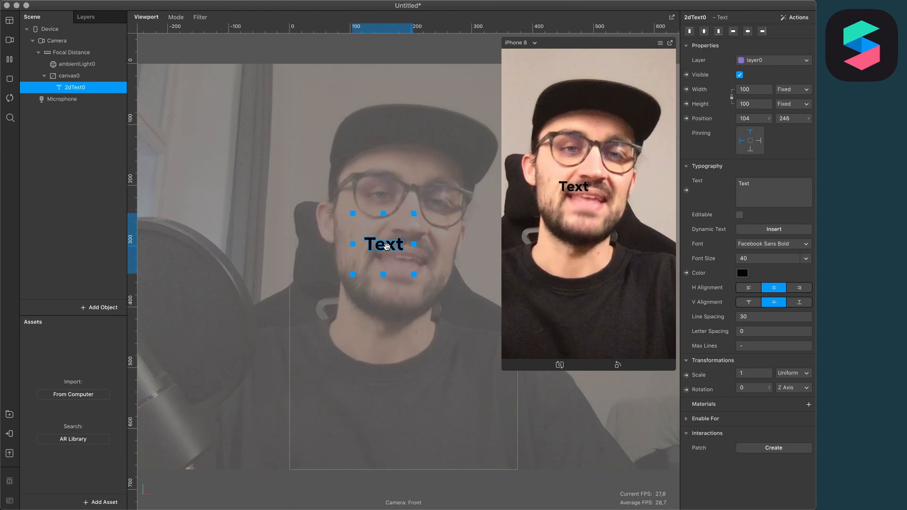
drag(384, 244, 405, 266)
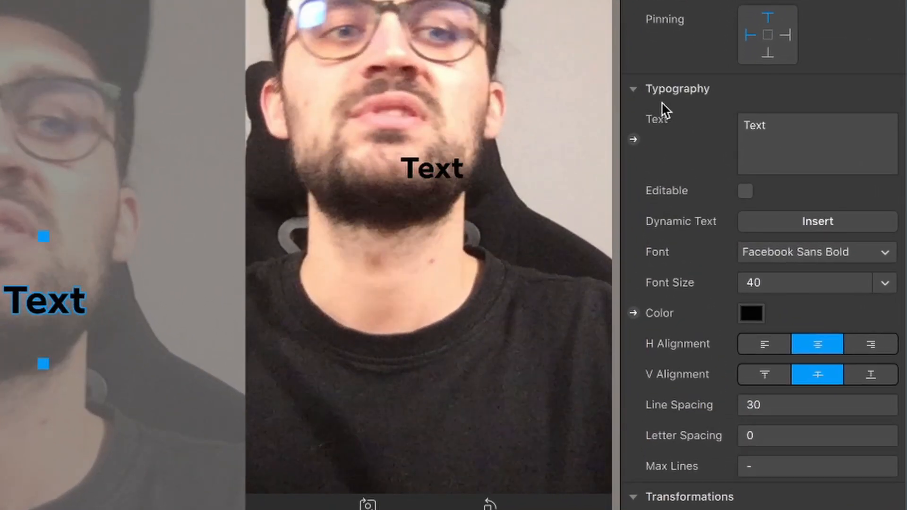
Replace the placeholder text with the dynamic Day of Week value, coloured white
click(816, 144)
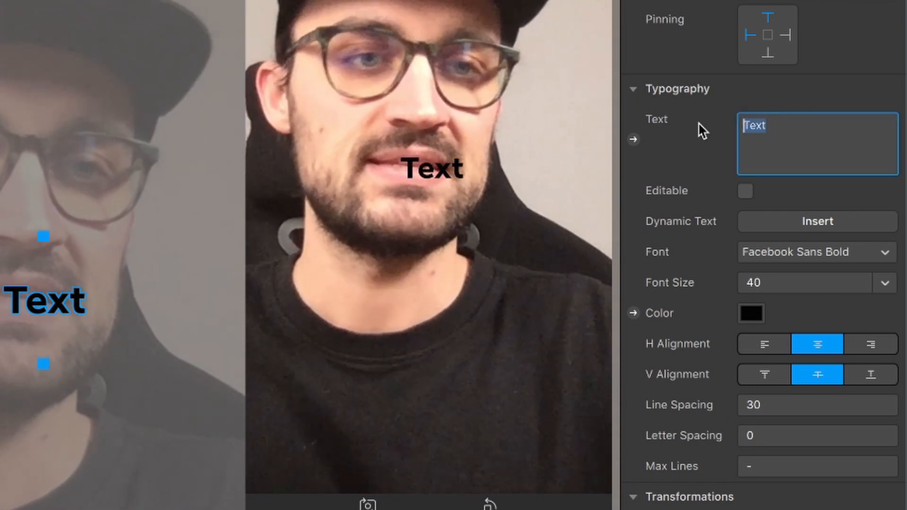
click(817, 127)
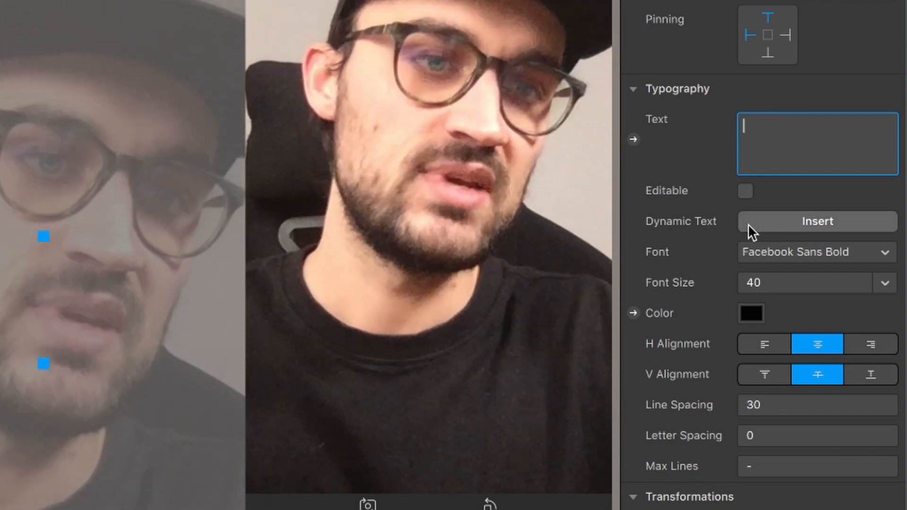
click(817, 221)
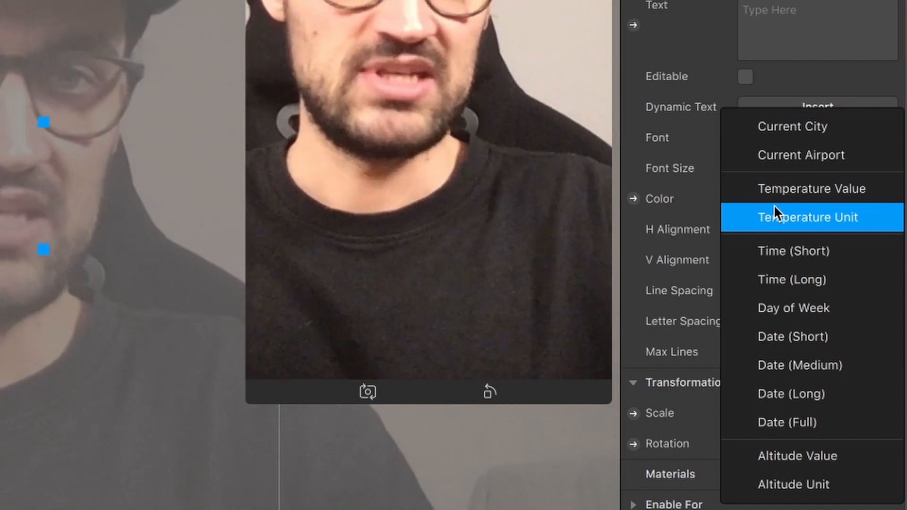
mouse_move(812, 251)
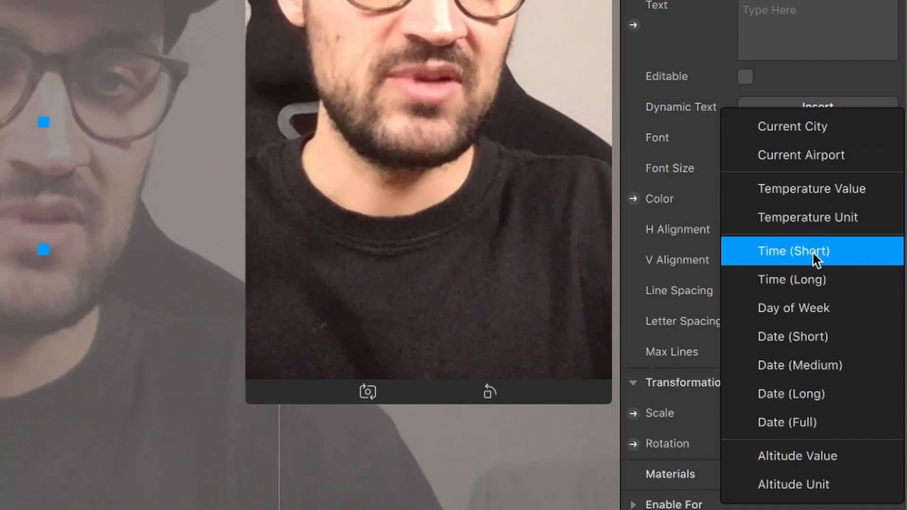
click(794, 307)
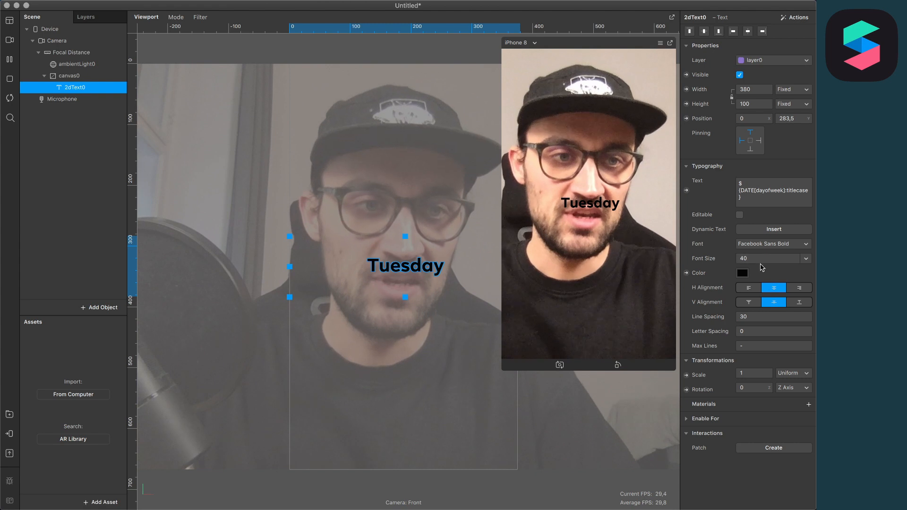
click(742, 273)
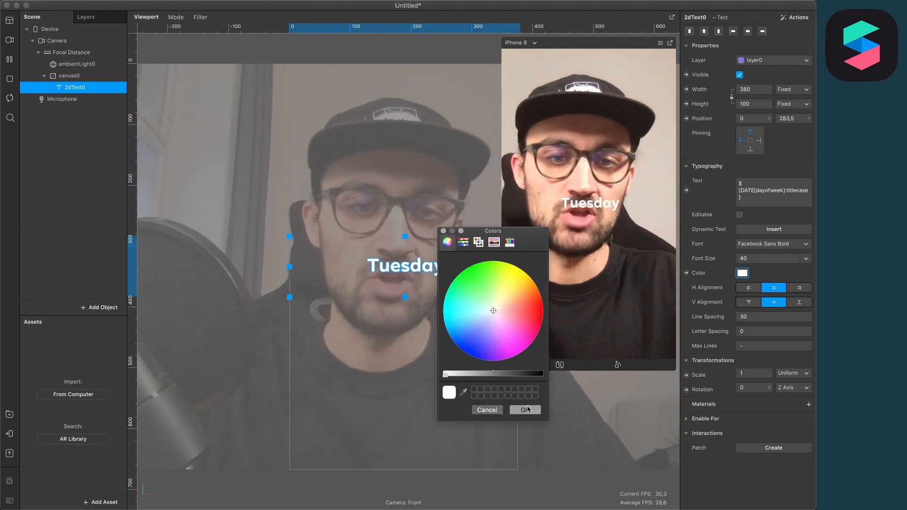
click(524, 410)
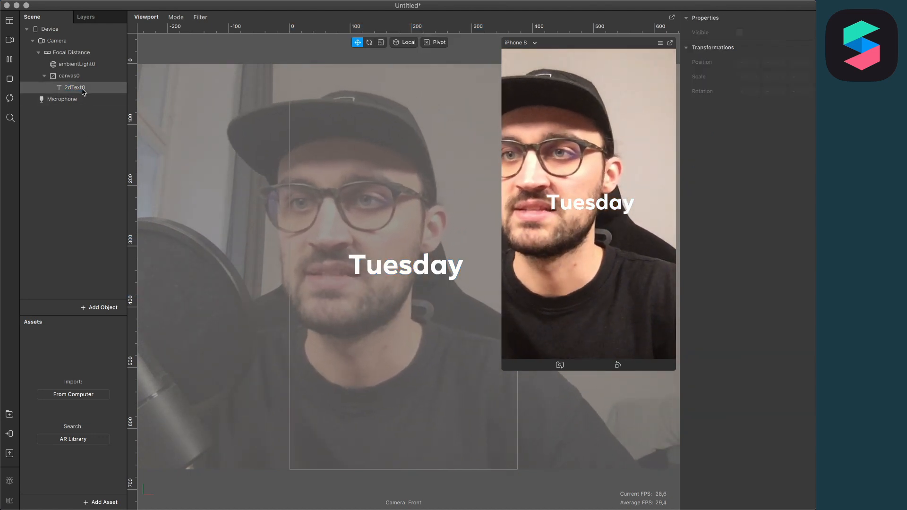
Duplicate 2dText0 and drag the copy just below the original Tuesday text
right_click(74, 87)
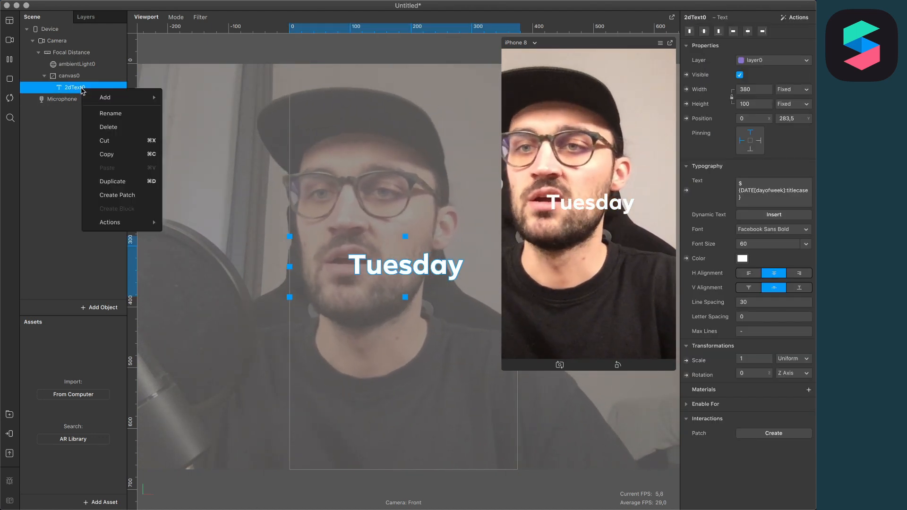
click(113, 181)
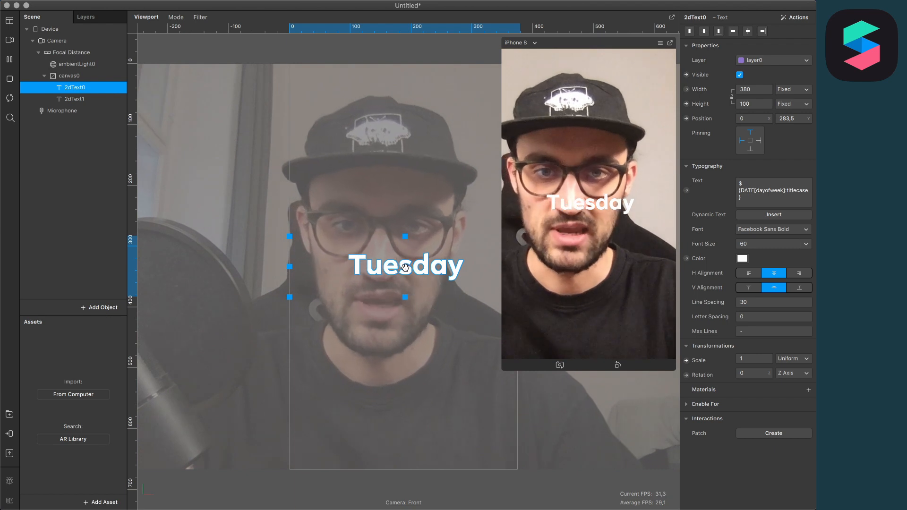
drag(406, 265, 406, 285)
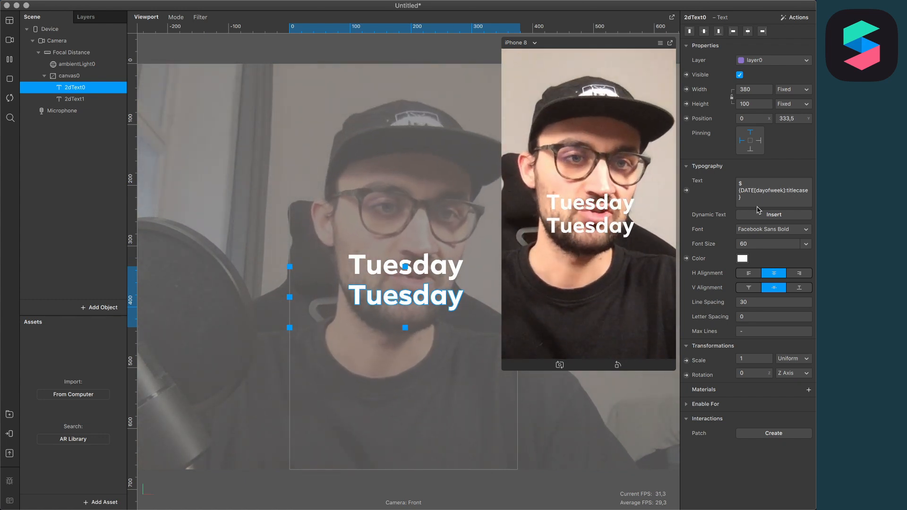
Replace the lower text with dynamic Time (Short) and set font size 20
click(773, 191)
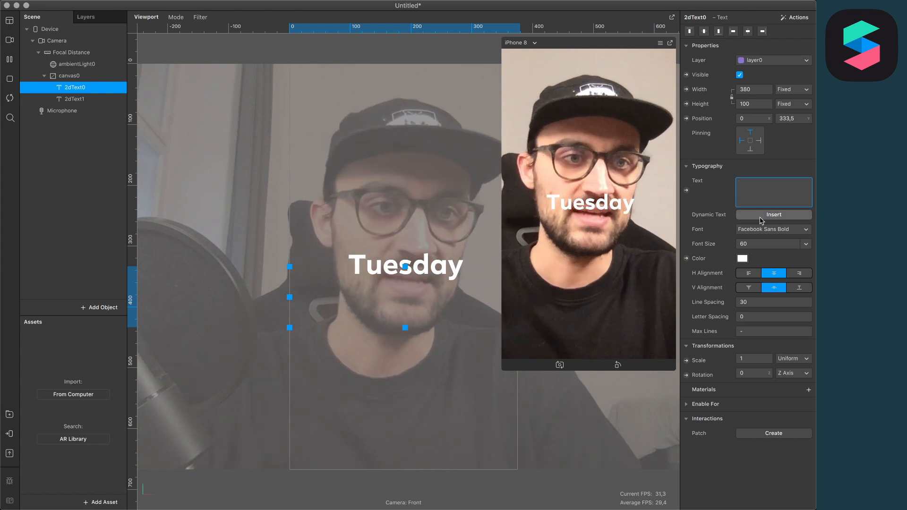
click(773, 215)
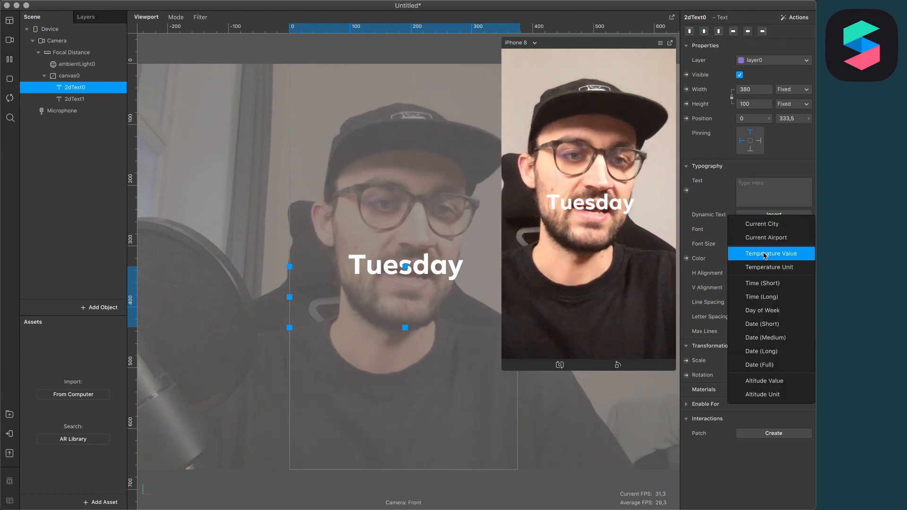
click(763, 283)
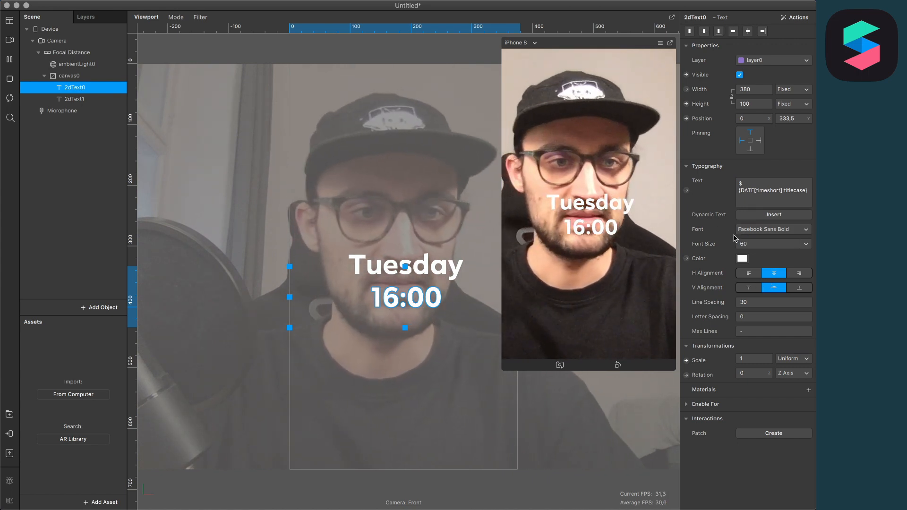
click(773, 244)
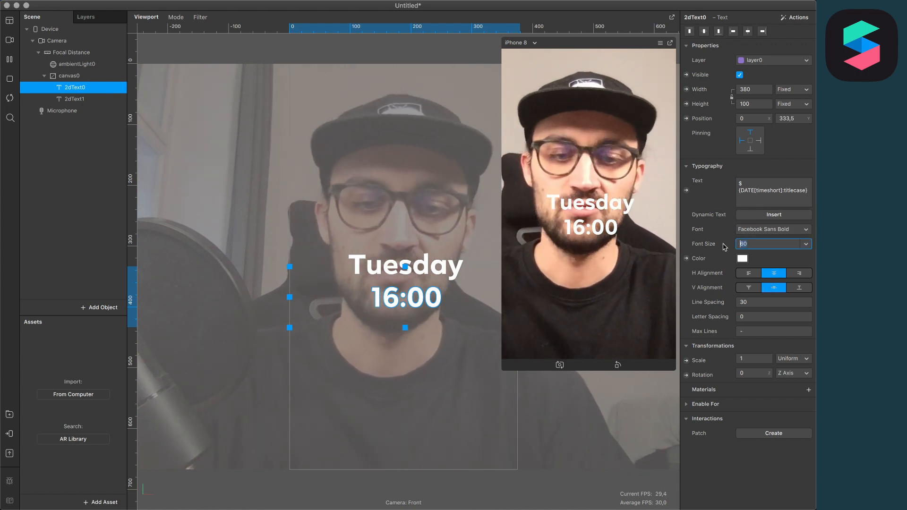
text(20)
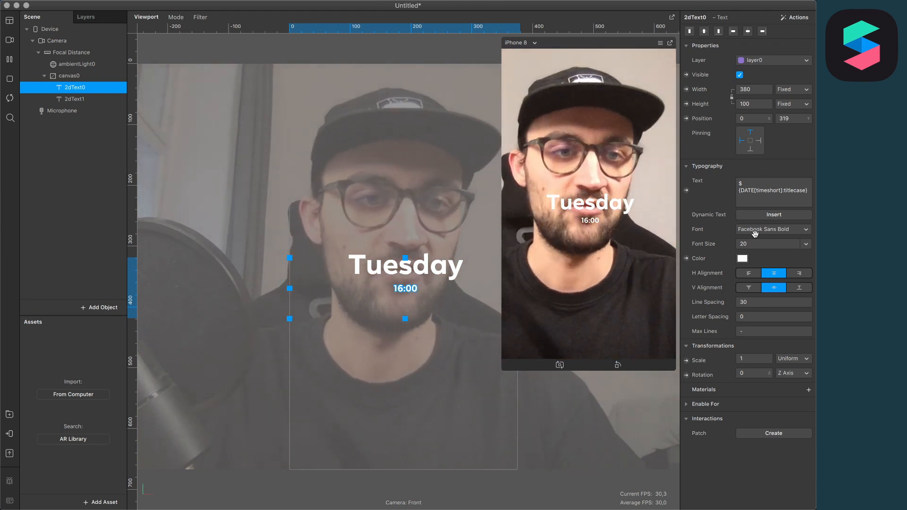
click(773, 230)
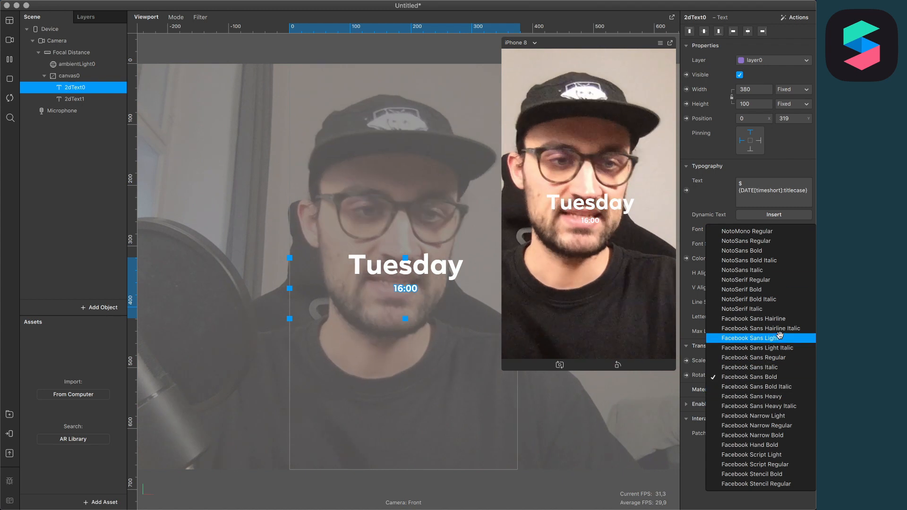
mouse_move(763, 280)
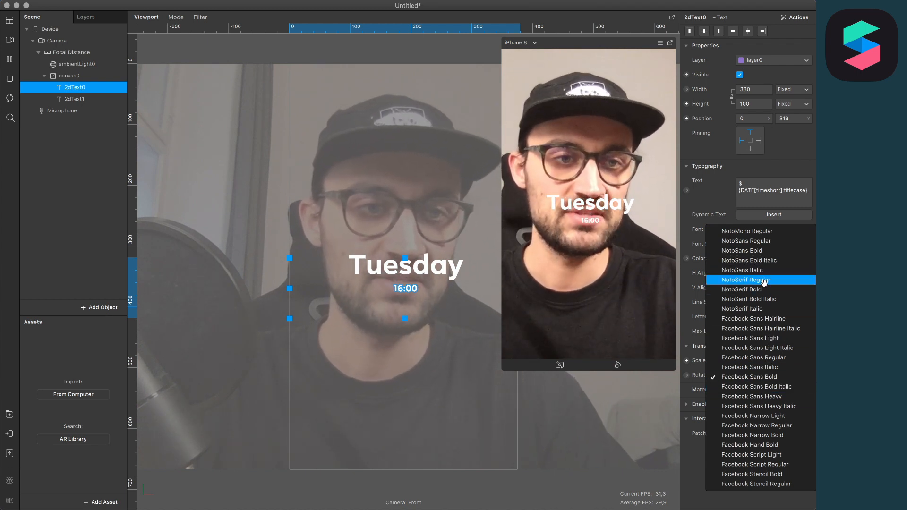
mouse_move(778, 318)
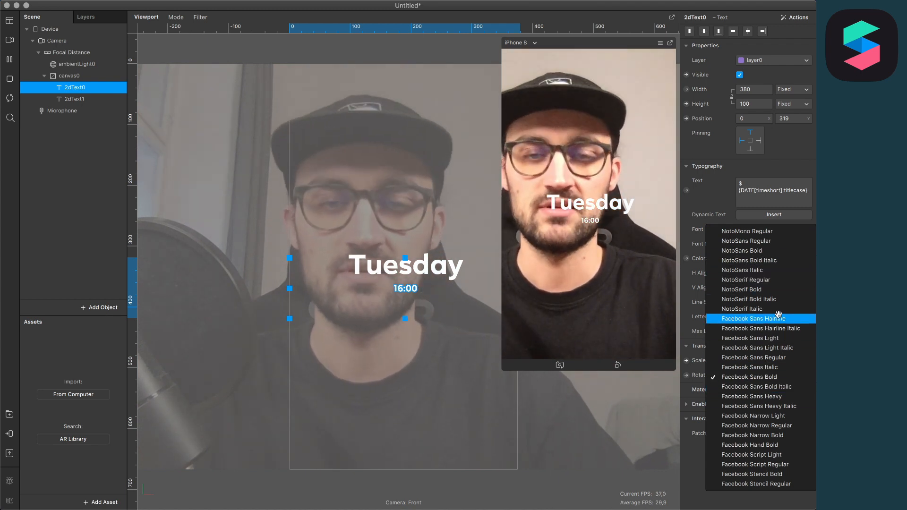
click(750, 376)
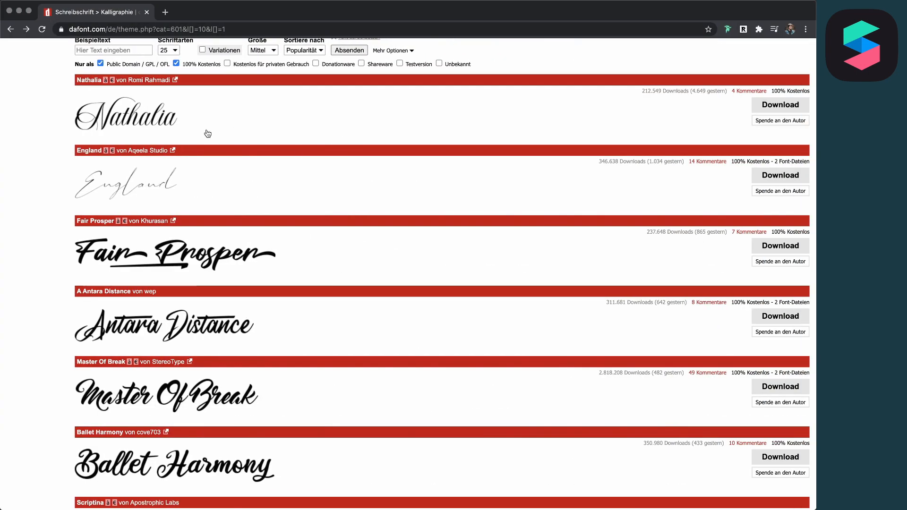
mouse_move(335, 237)
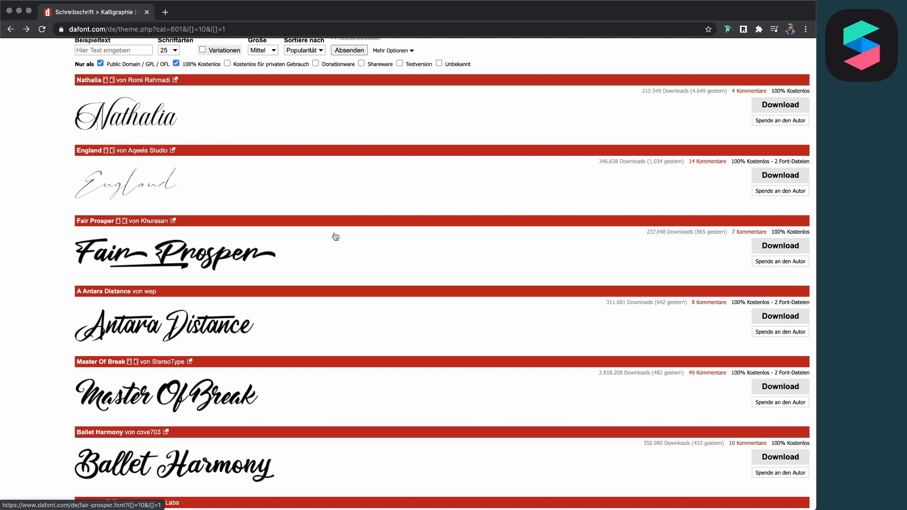
Scroll the dafont calligraphy listing and download Fair Prosper
scroll(down, 3)
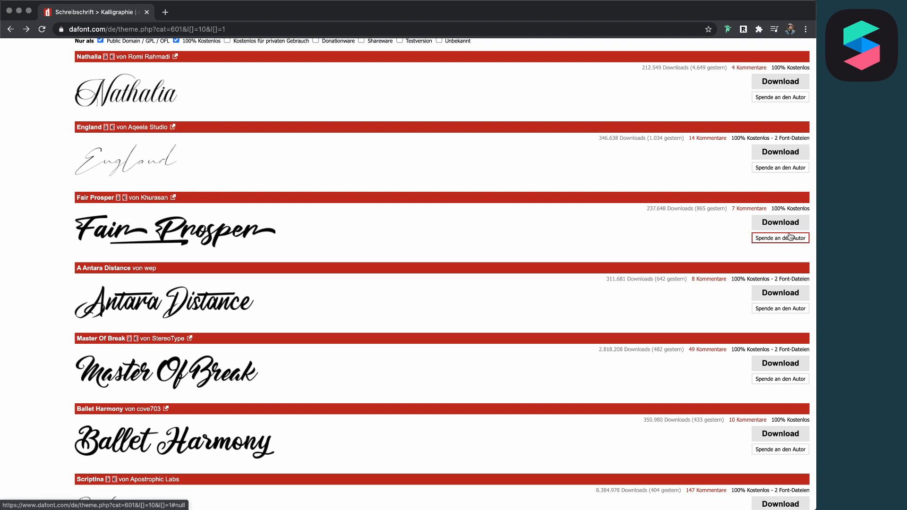
click(779, 223)
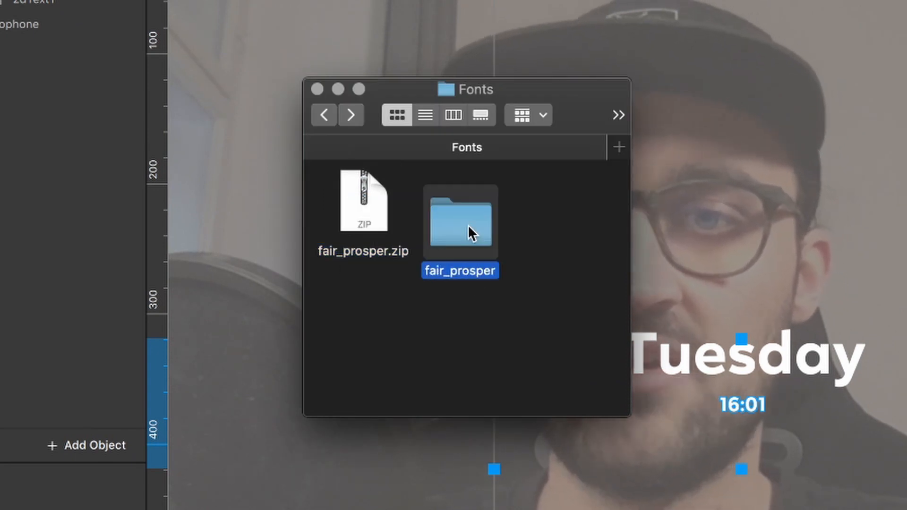
Open the fair_prosper folder and import Fair Prosper.ttf into the project assets
double_click(460, 225)
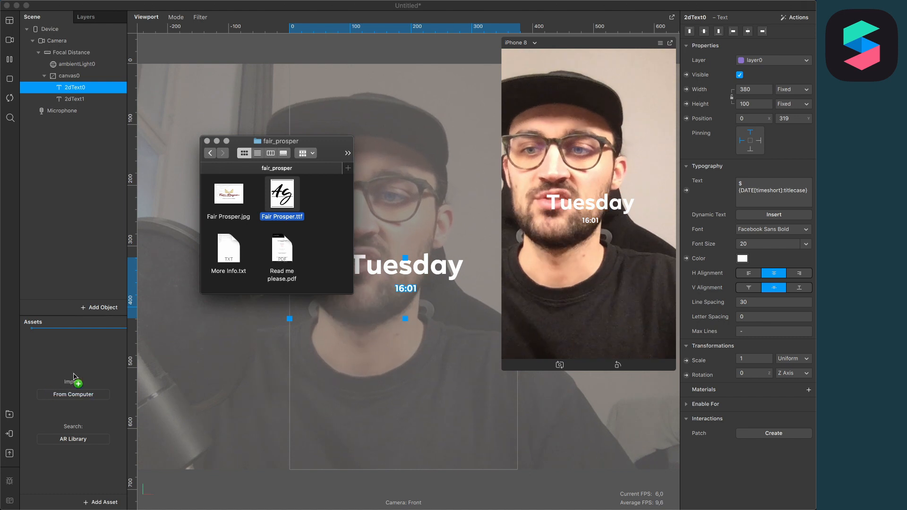
double_click(282, 193)
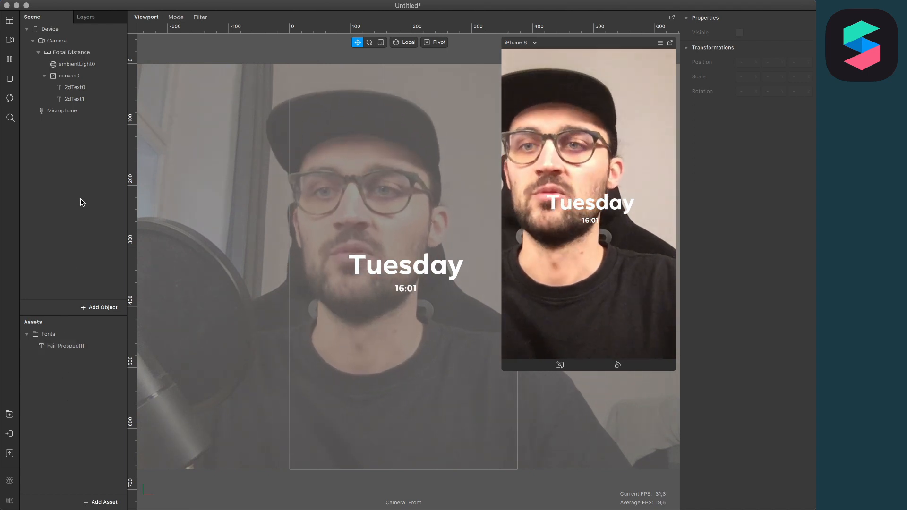
Apply the Fair Prosper.ttf font to the time text and select the day-of-week text
click(74, 88)
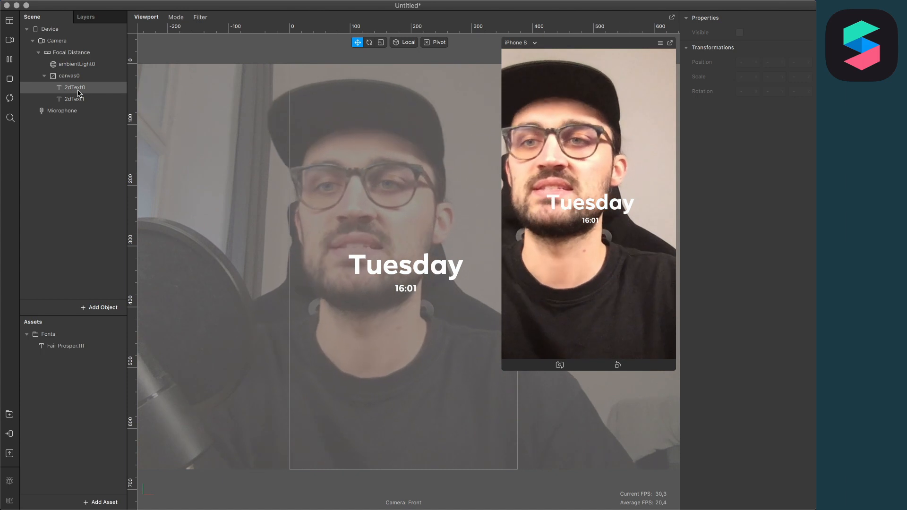
click(74, 88)
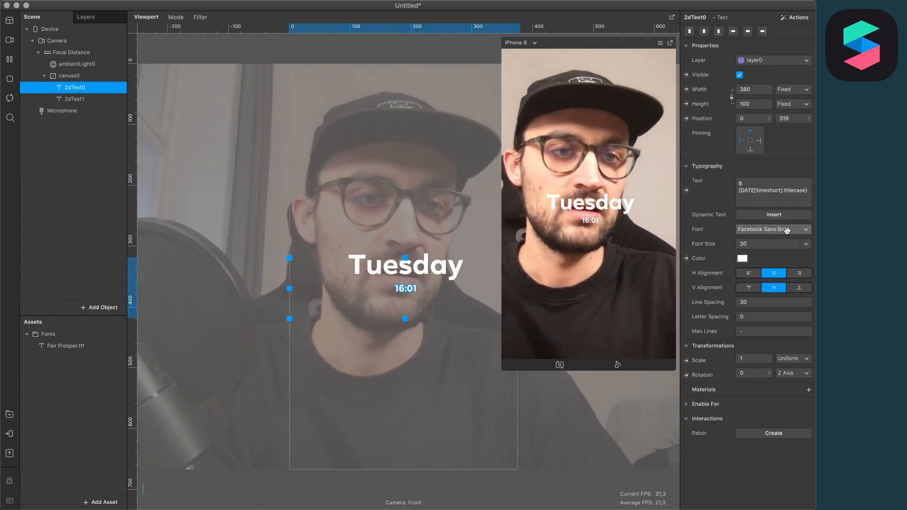
click(773, 230)
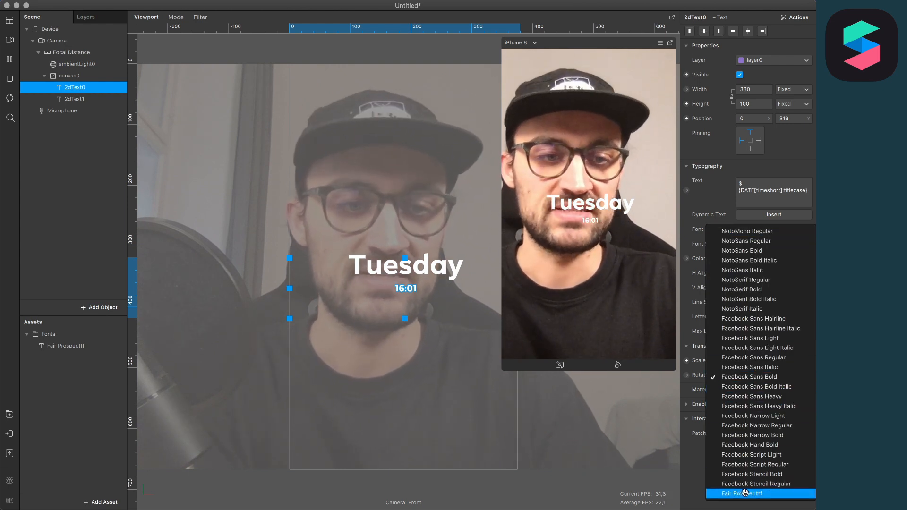
click(743, 494)
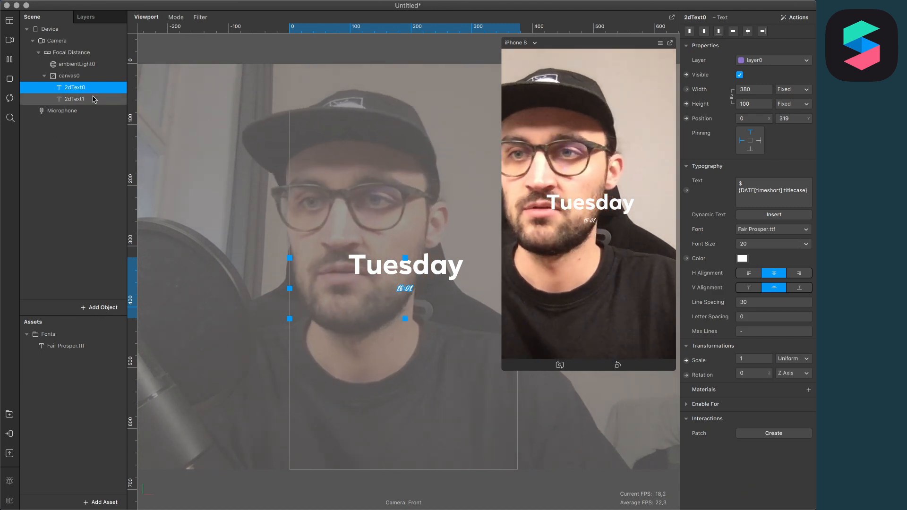
click(73, 98)
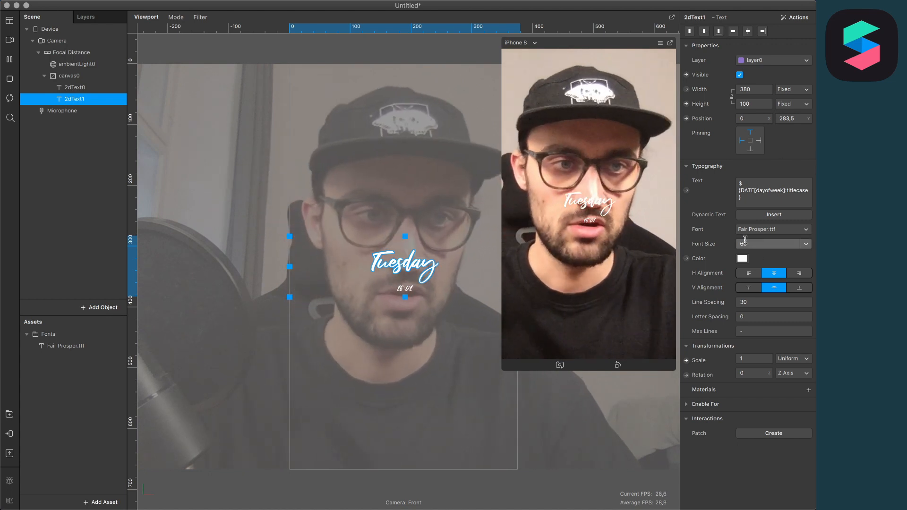
Give the Tuesday text (2dText1) font size 90 and the time text (2dText0) size 40
click(770, 244)
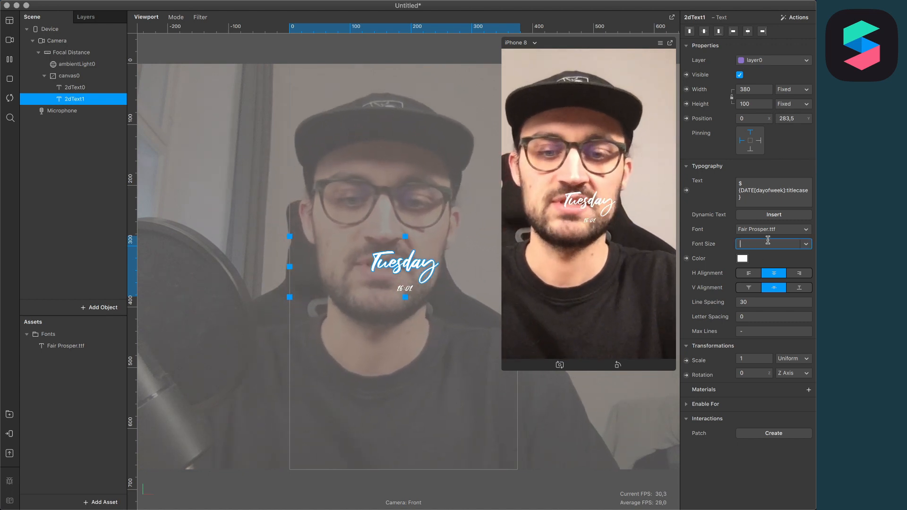
text(90)
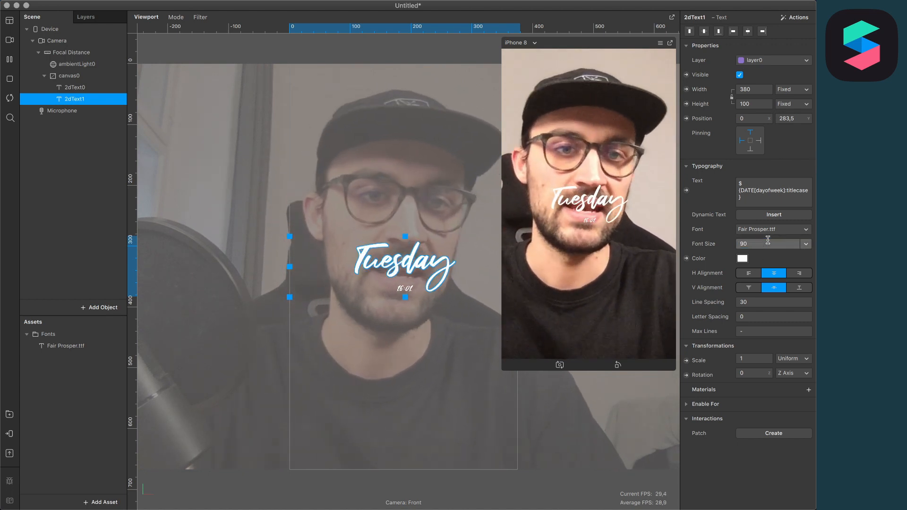
click(74, 88)
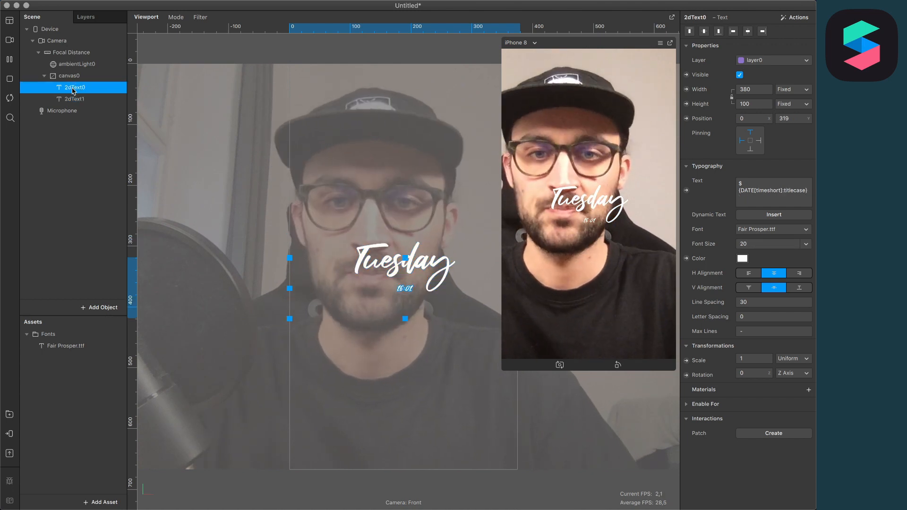
click(770, 244)
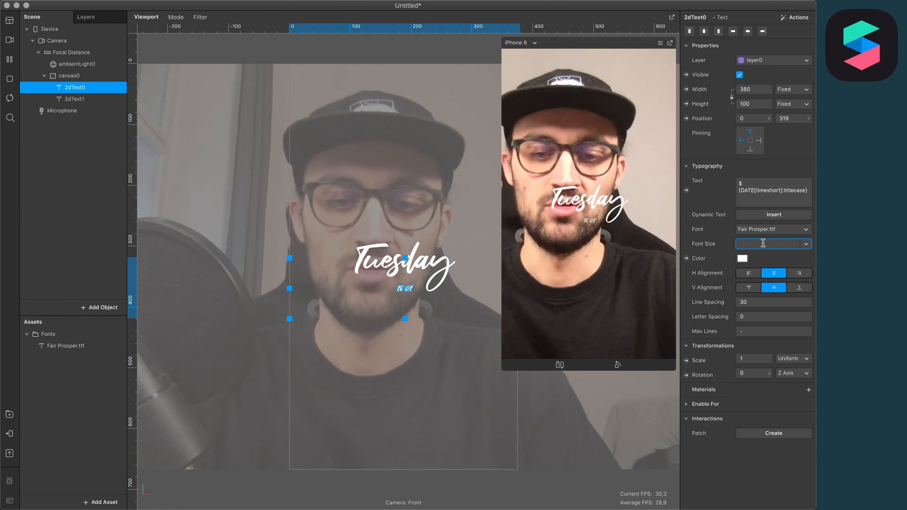
text(40)
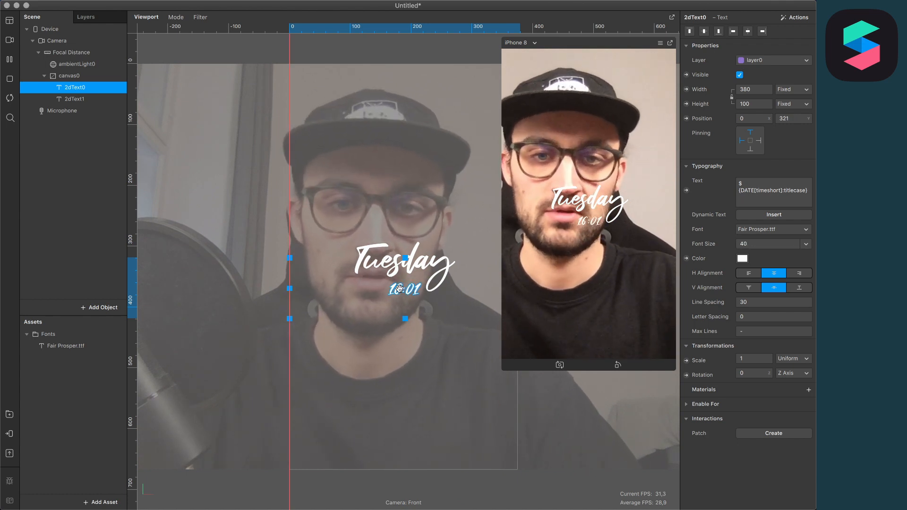